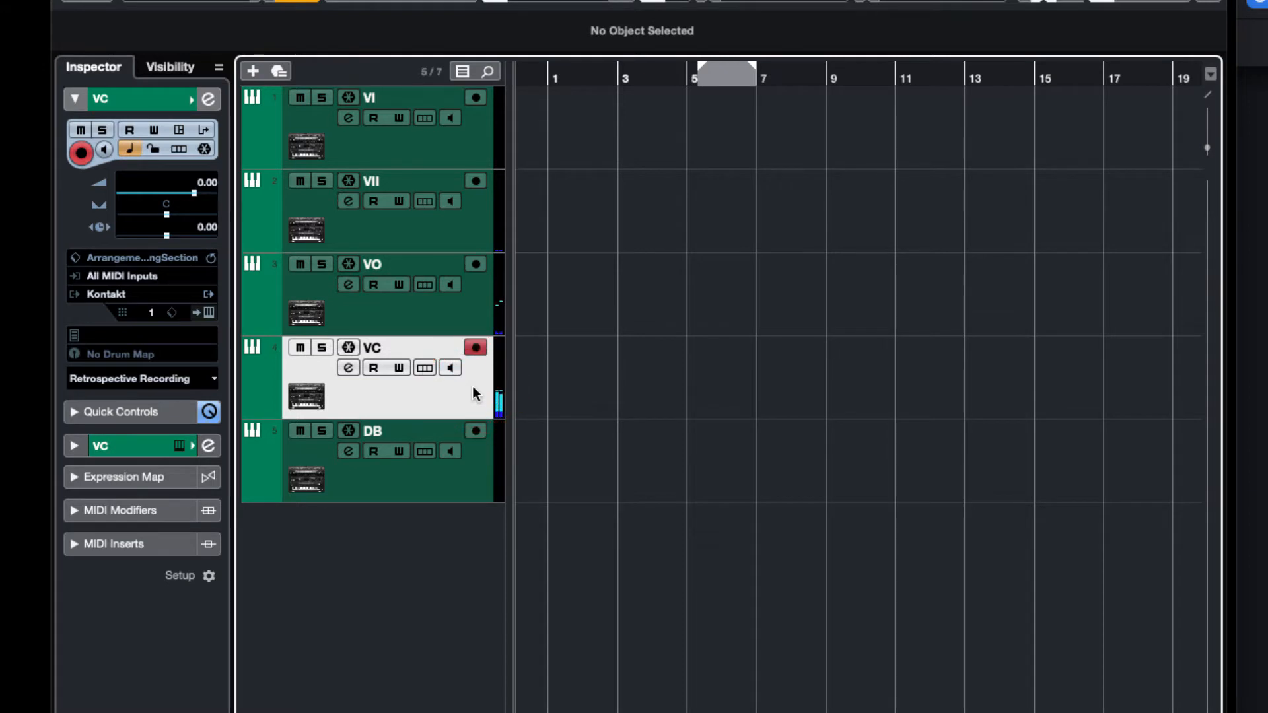
# Select the DB track in the Cubase track list to record-enable it
pyautogui.click(465, 461)
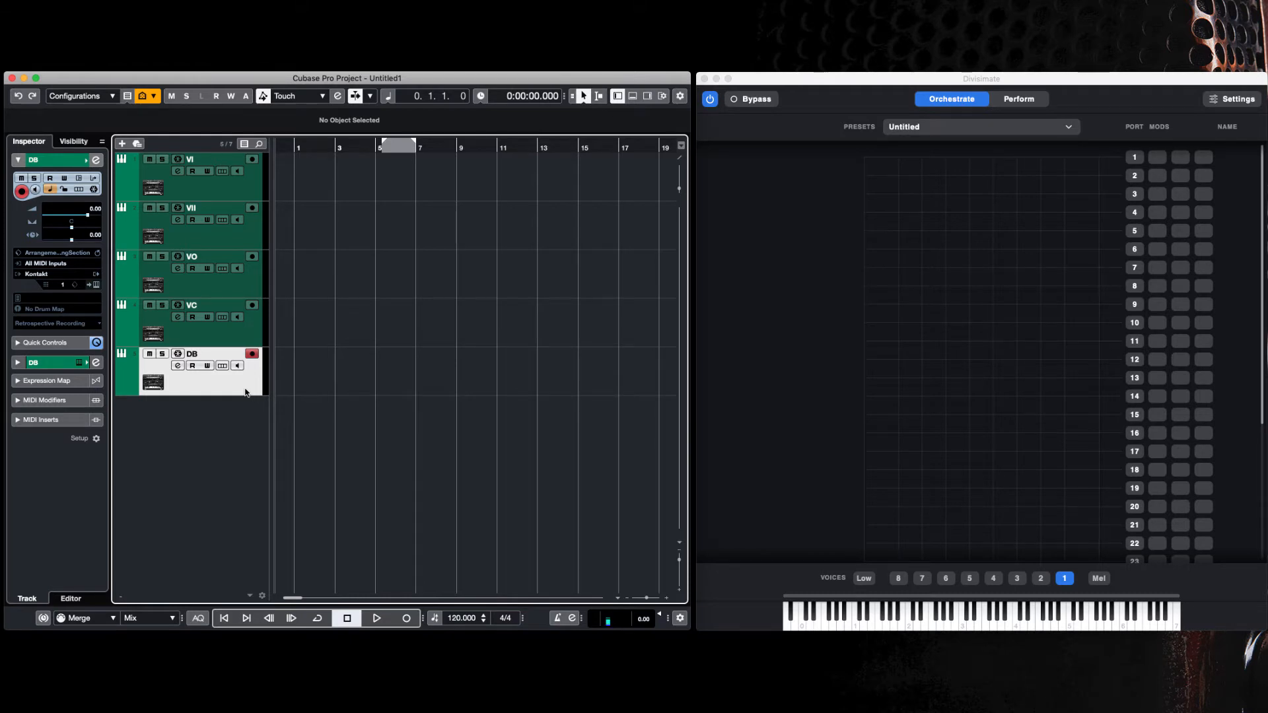
pyautogui.moveTo(941, 353)
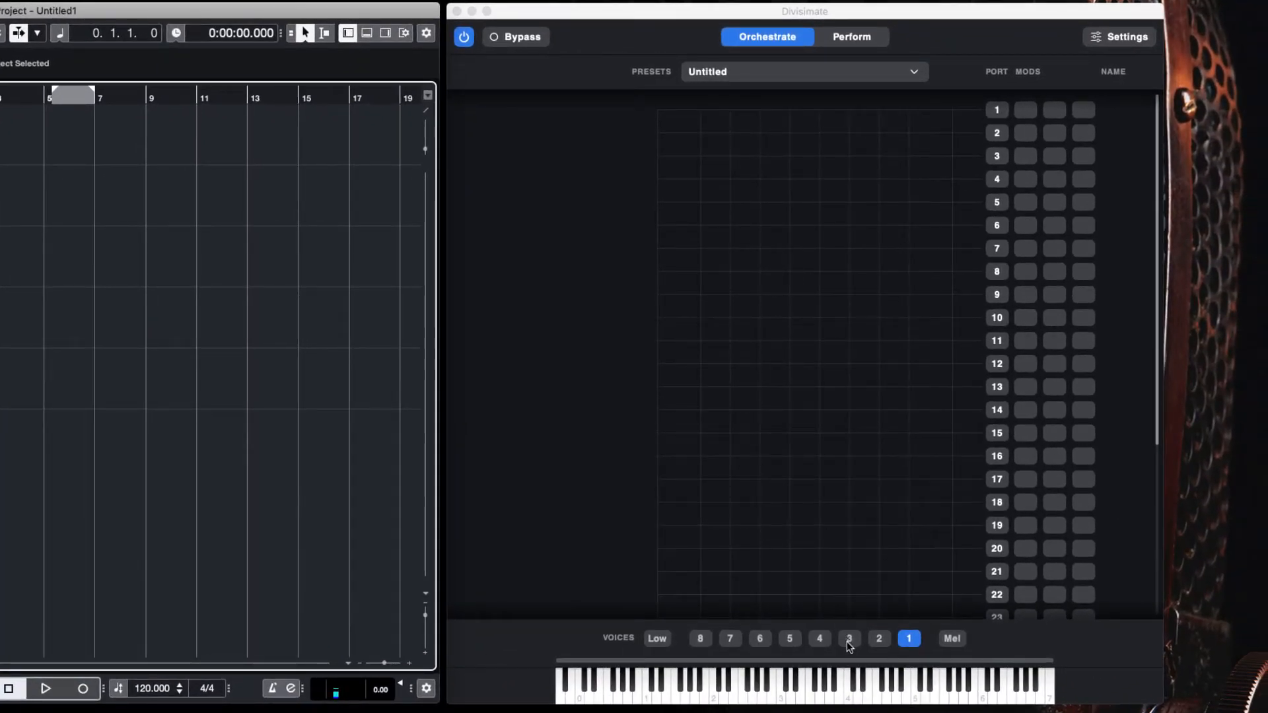
# Enable three voices and route voices 1, 2 and 3 to ports 1, 2 and 3
pyautogui.click(848, 638)
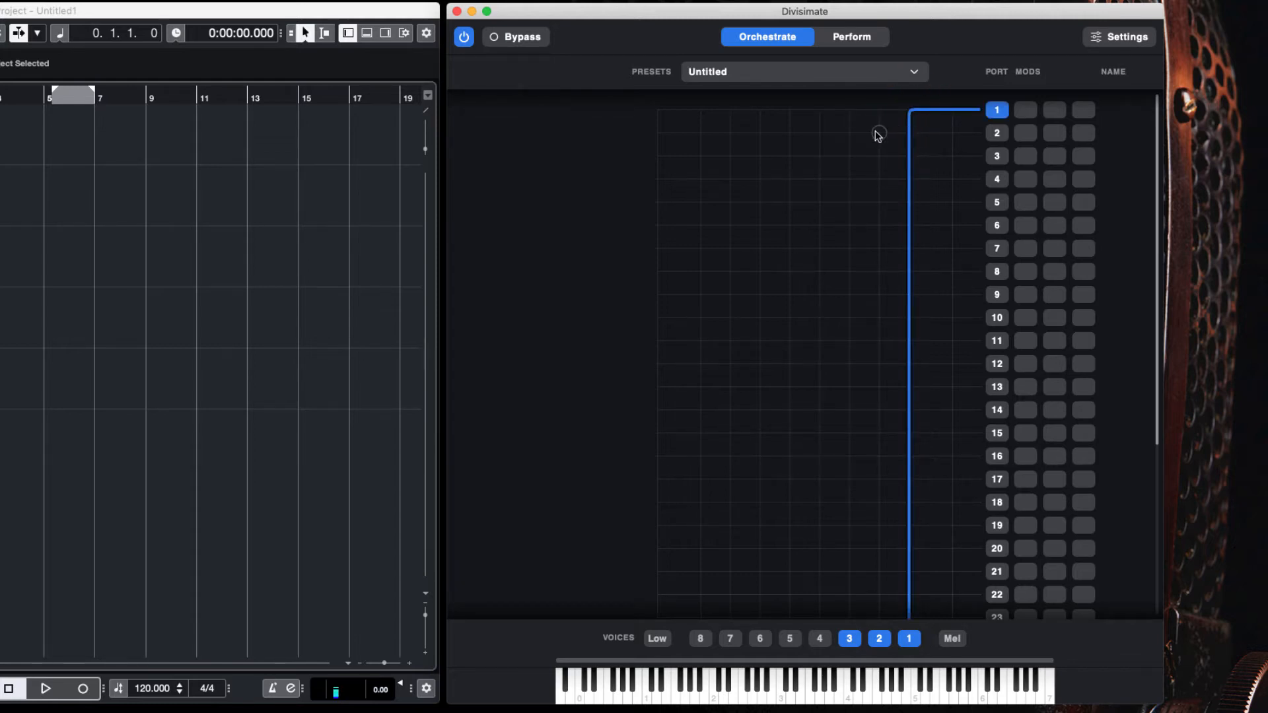
pyautogui.click(878, 133)
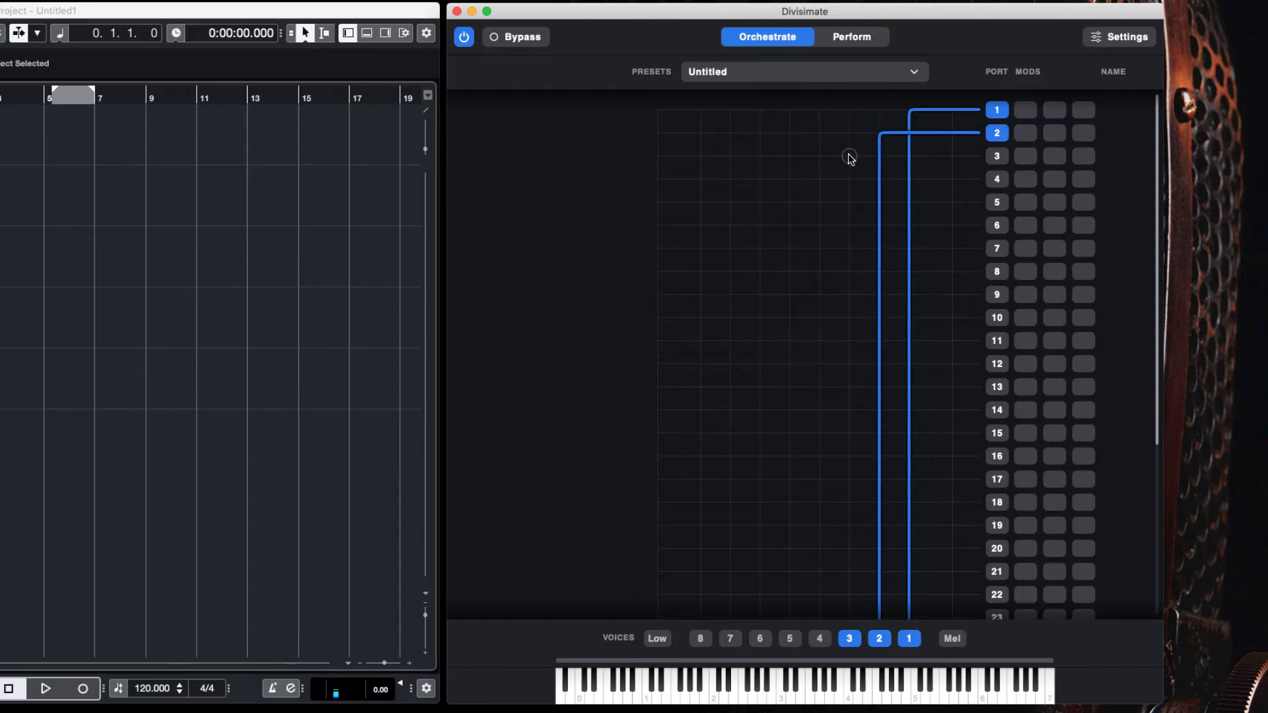
pyautogui.click(849, 156)
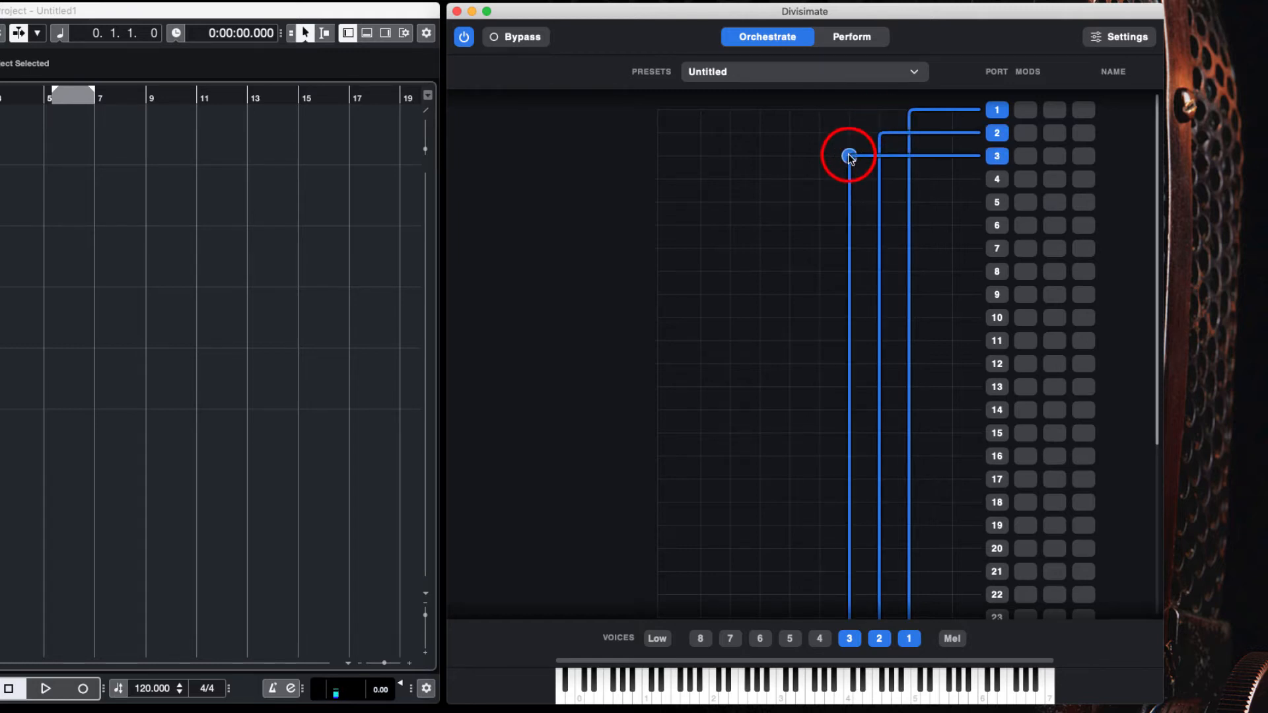
pyautogui.moveTo(850, 155); pyautogui.dragTo(908, 109)
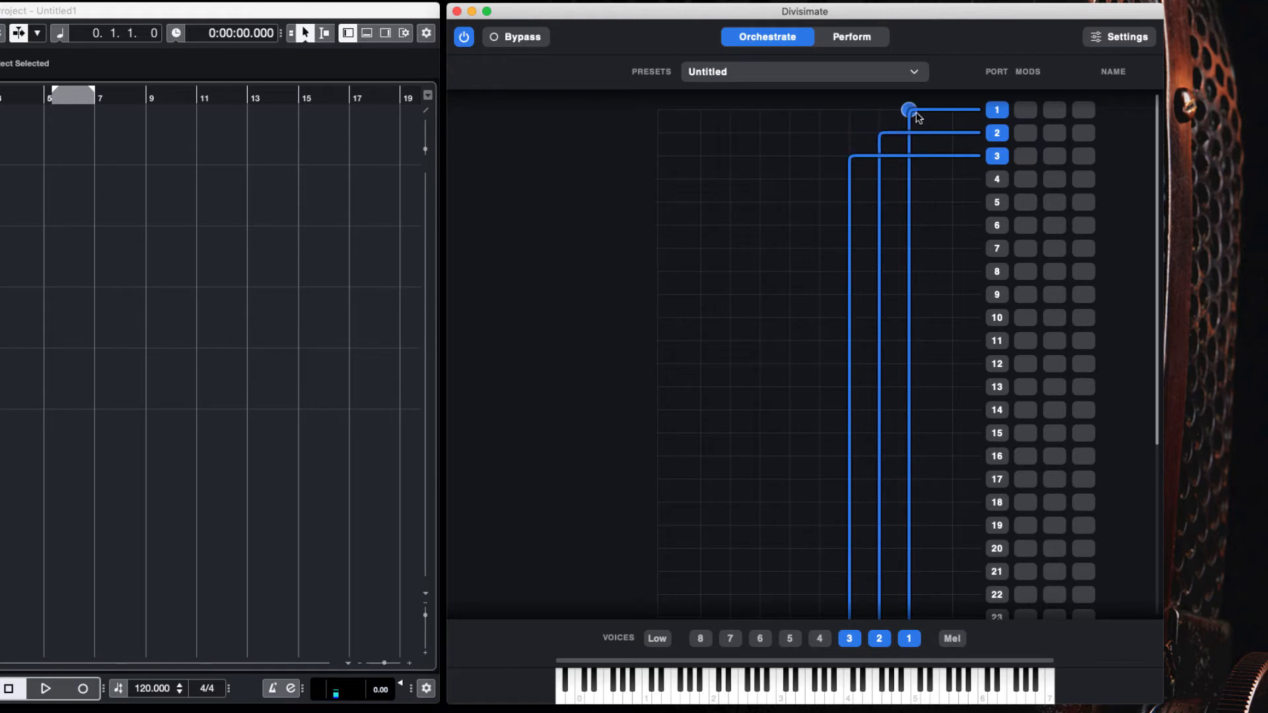
pyautogui.moveTo(909, 110); pyautogui.dragTo(993, 112)
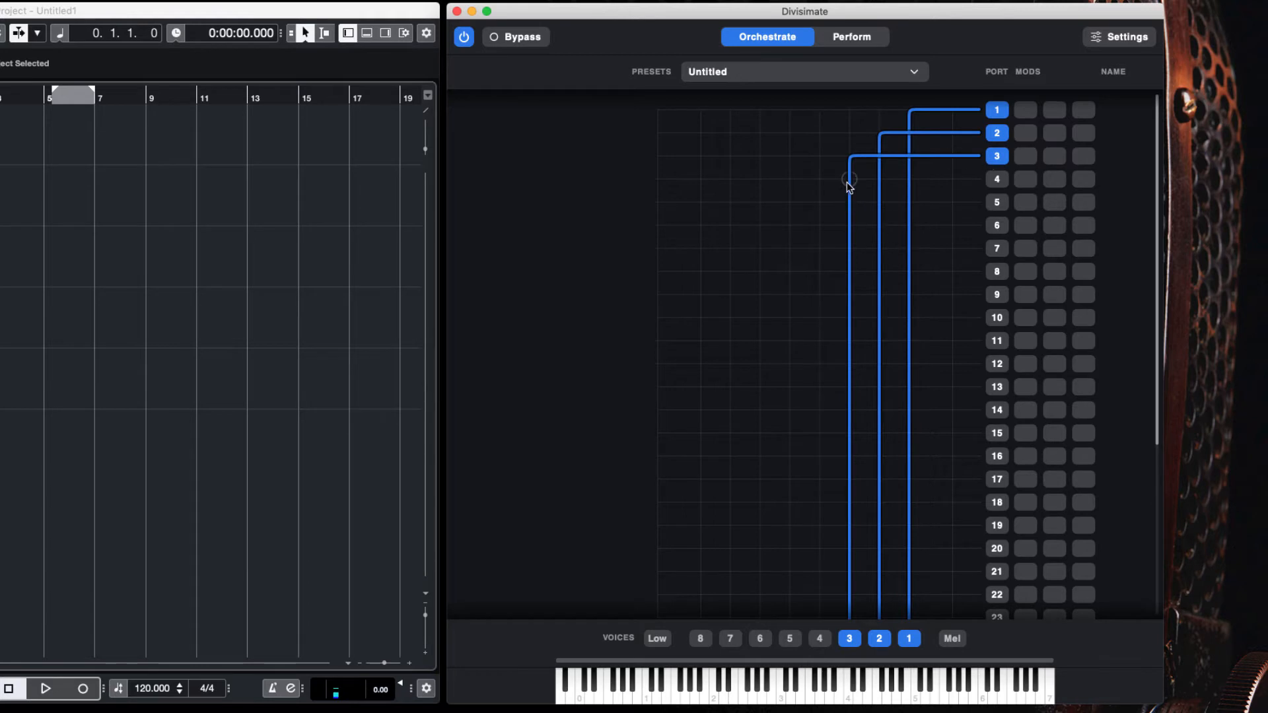
# Add a Transposer at -12 to port 4's Mods slot, an octave down
pyautogui.click(1026, 179)
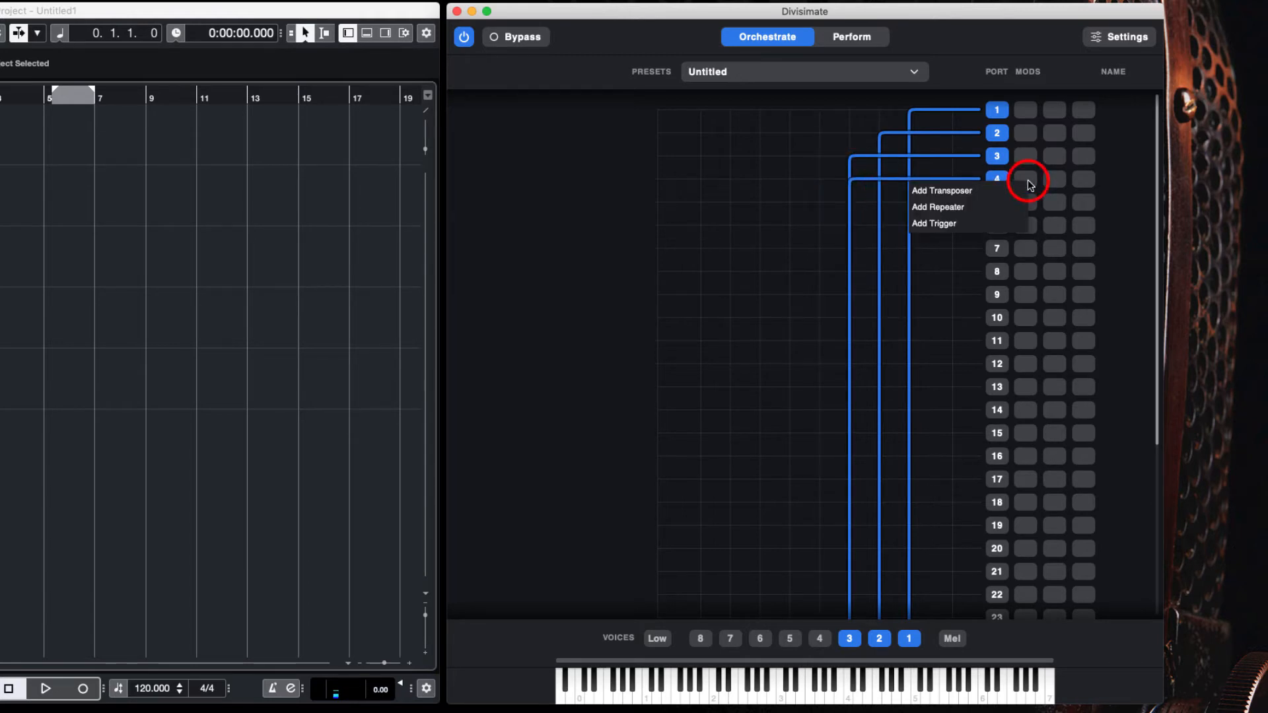
pyautogui.click(941, 190)
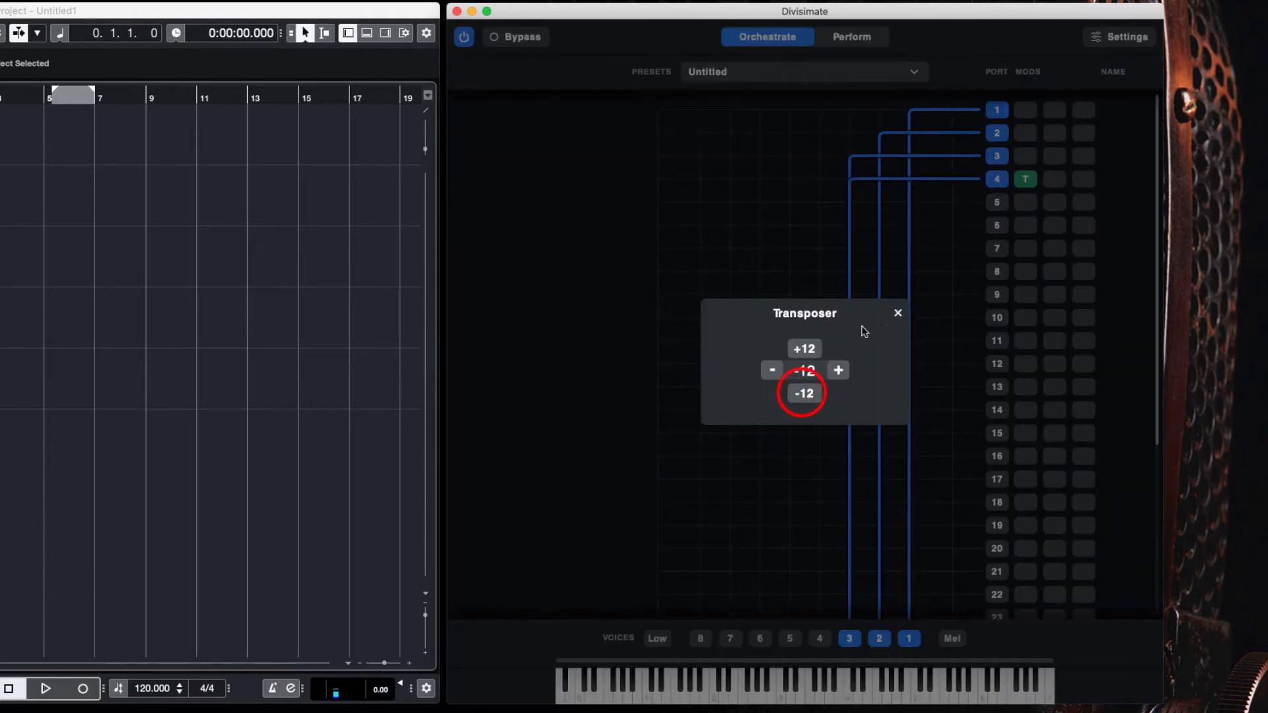
pyautogui.click(897, 313)
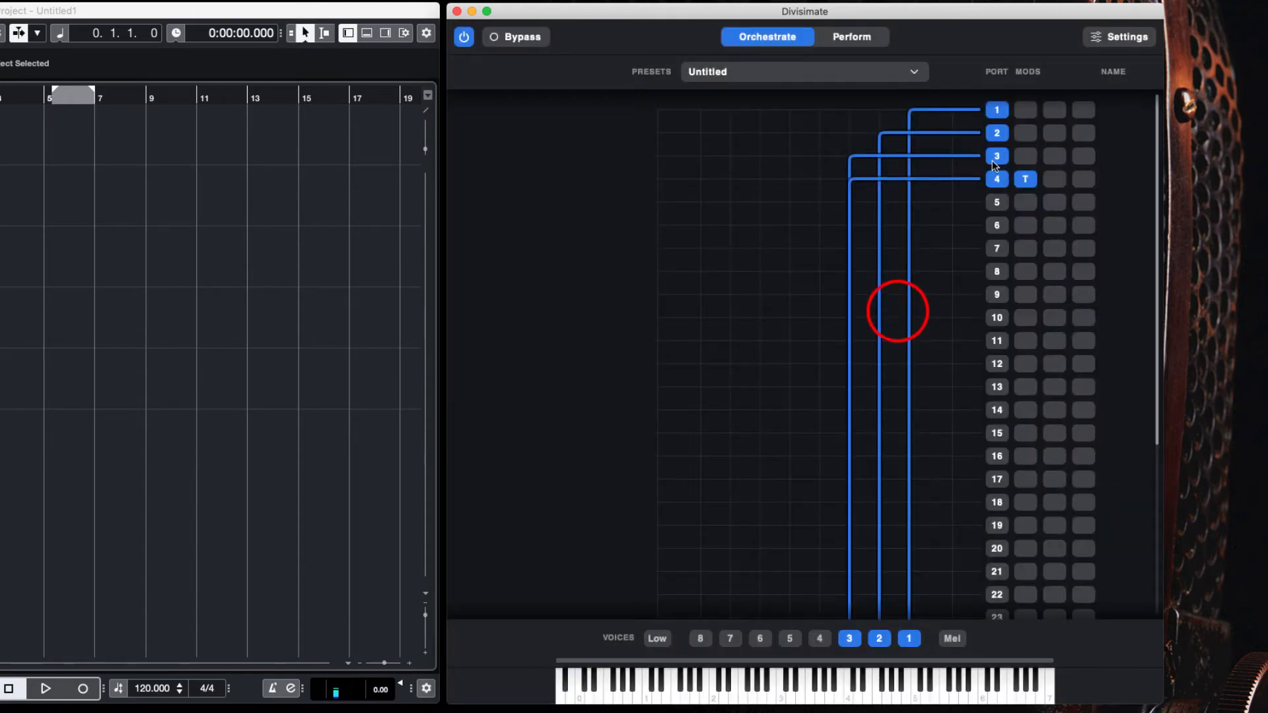
pyautogui.click(997, 133)
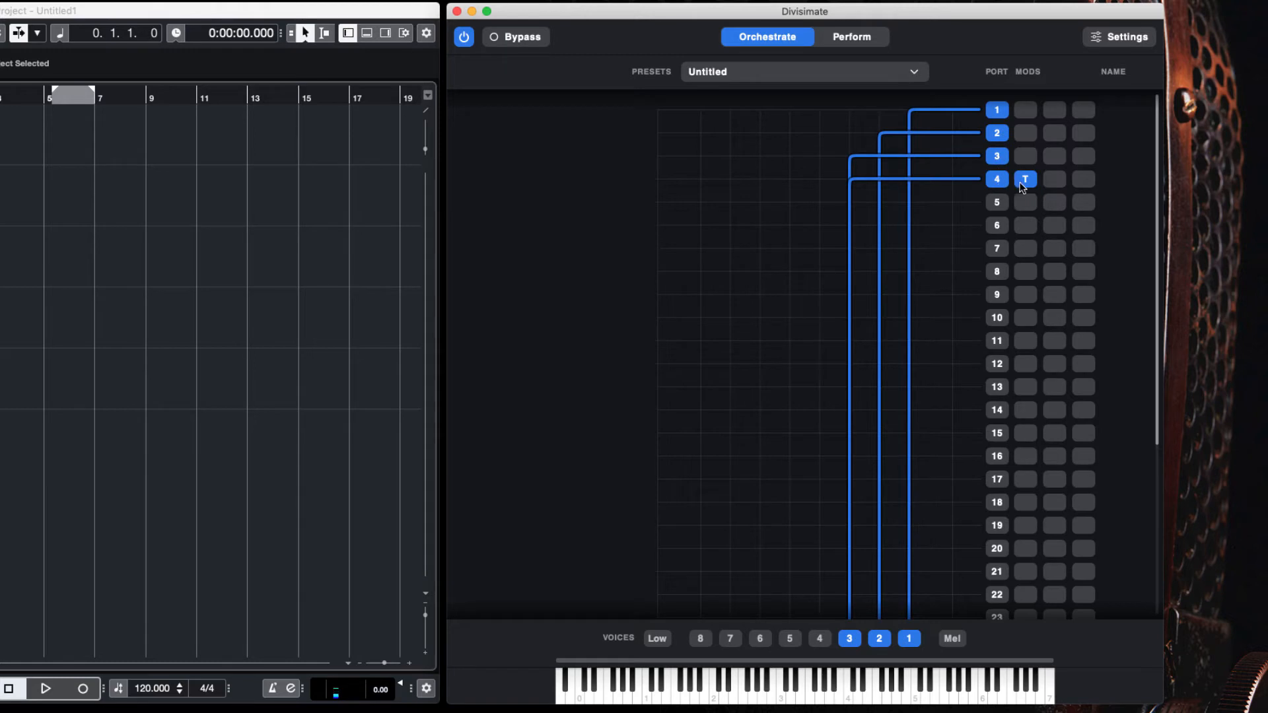
pyautogui.moveTo(1024, 187)
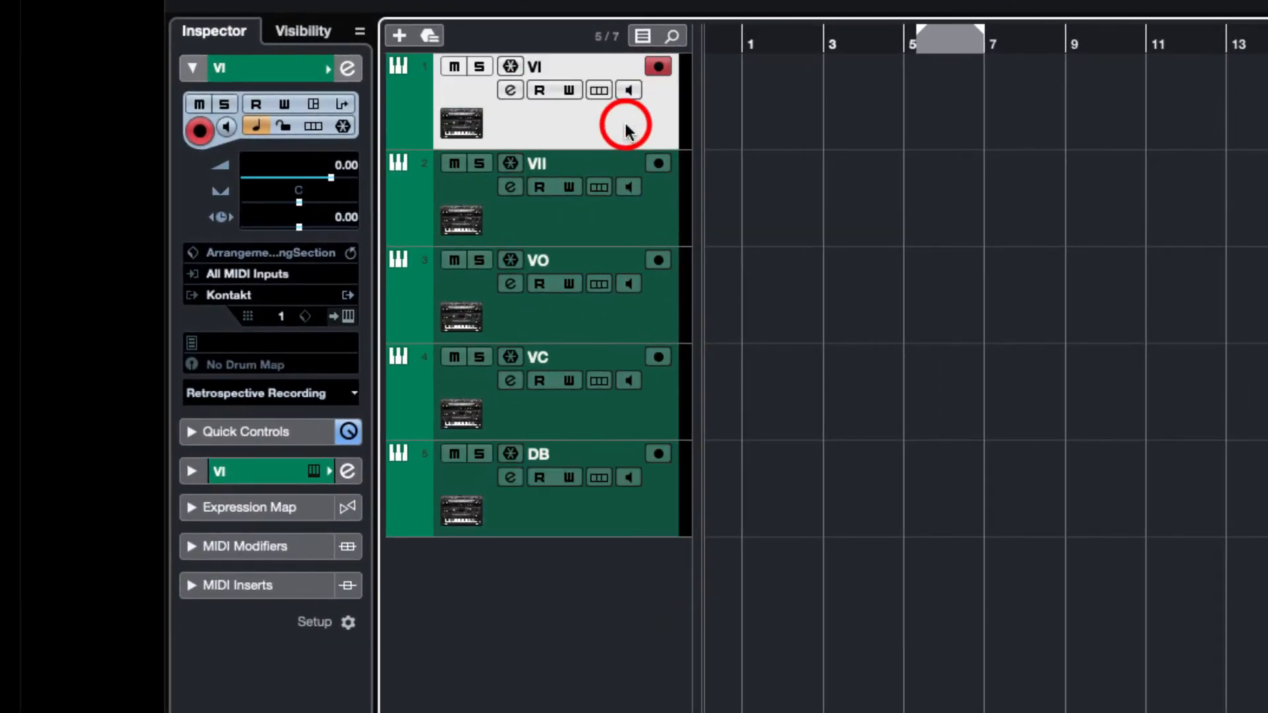
pyautogui.moveTo(288, 283)
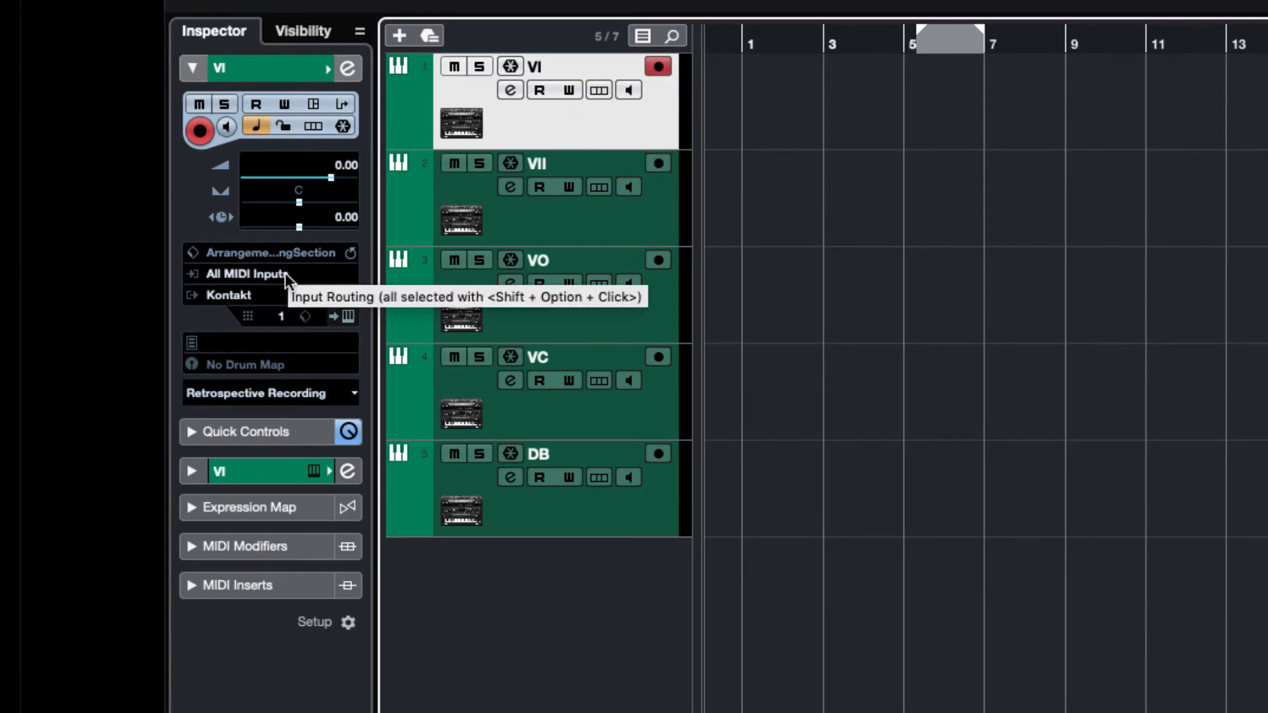
# Set VI, VII and VO inputs to Divisimate Port 01, 02 and 03
pyautogui.click(243, 273)
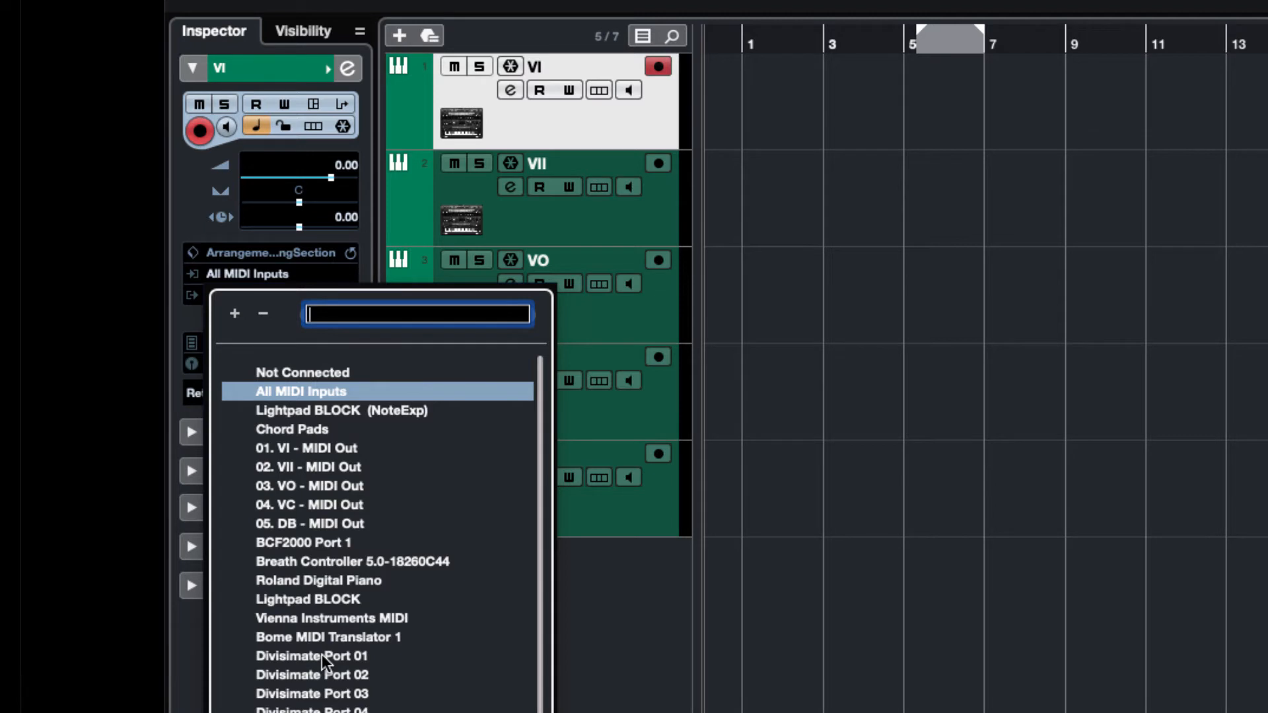
pyautogui.click(311, 655)
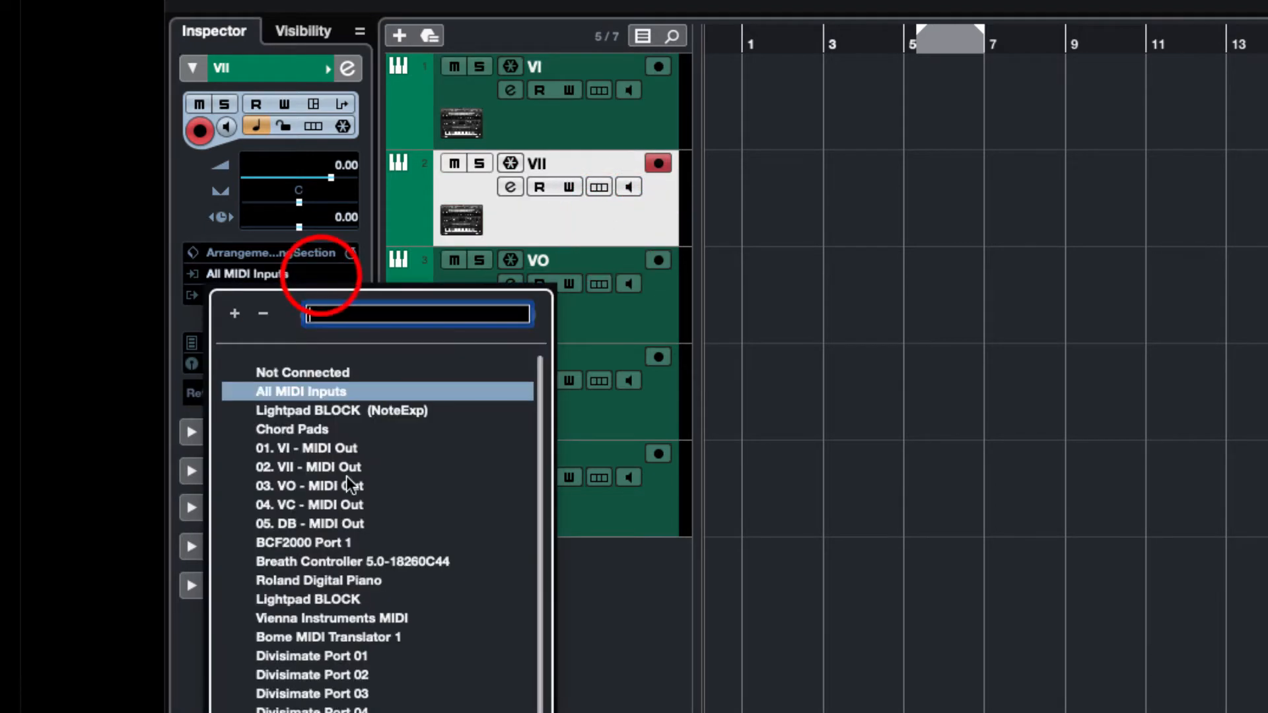
pyautogui.click(311, 674)
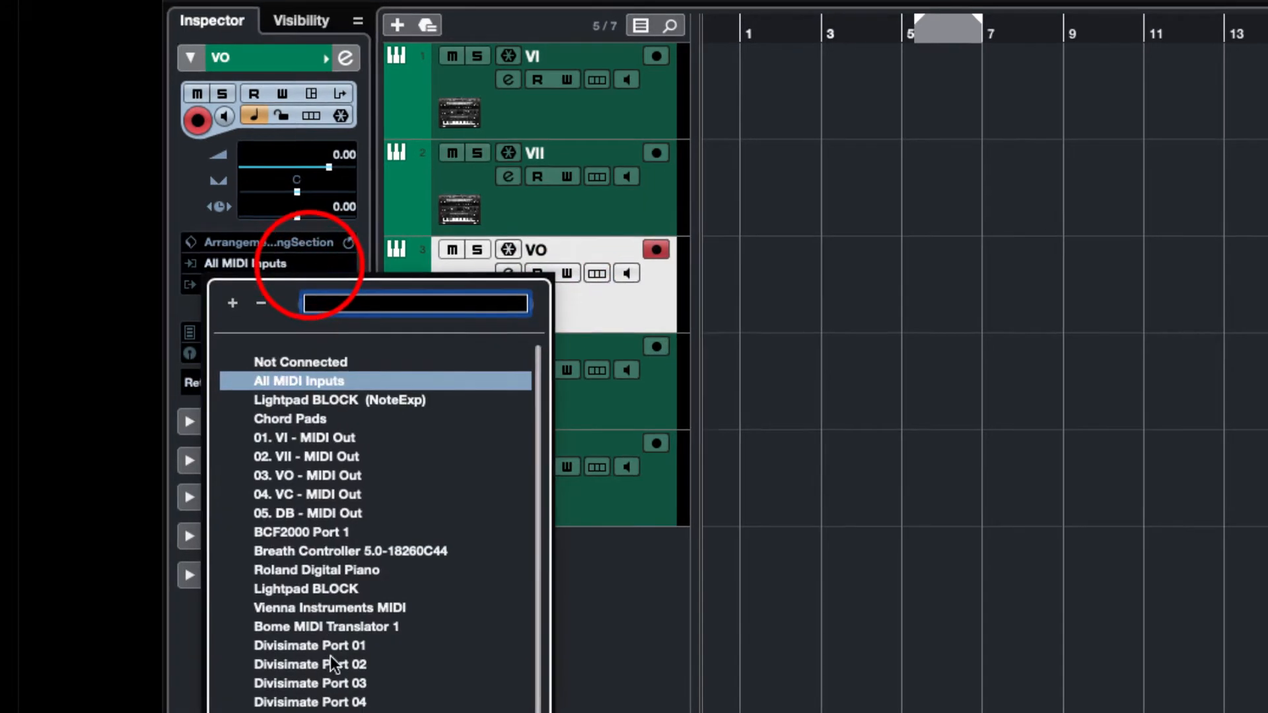
pyautogui.click(310, 682)
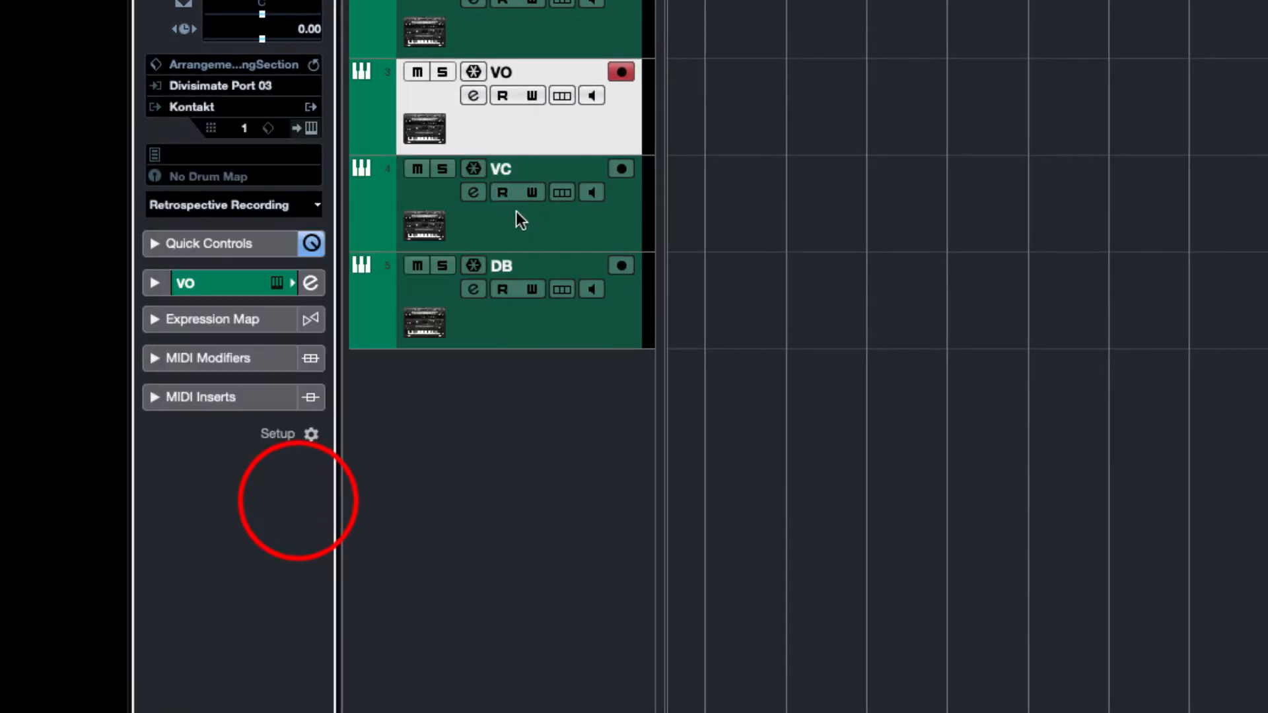
# Set VC input to Divisimate Port 04, then open the DB track's input choices
pyautogui.click(222, 85)
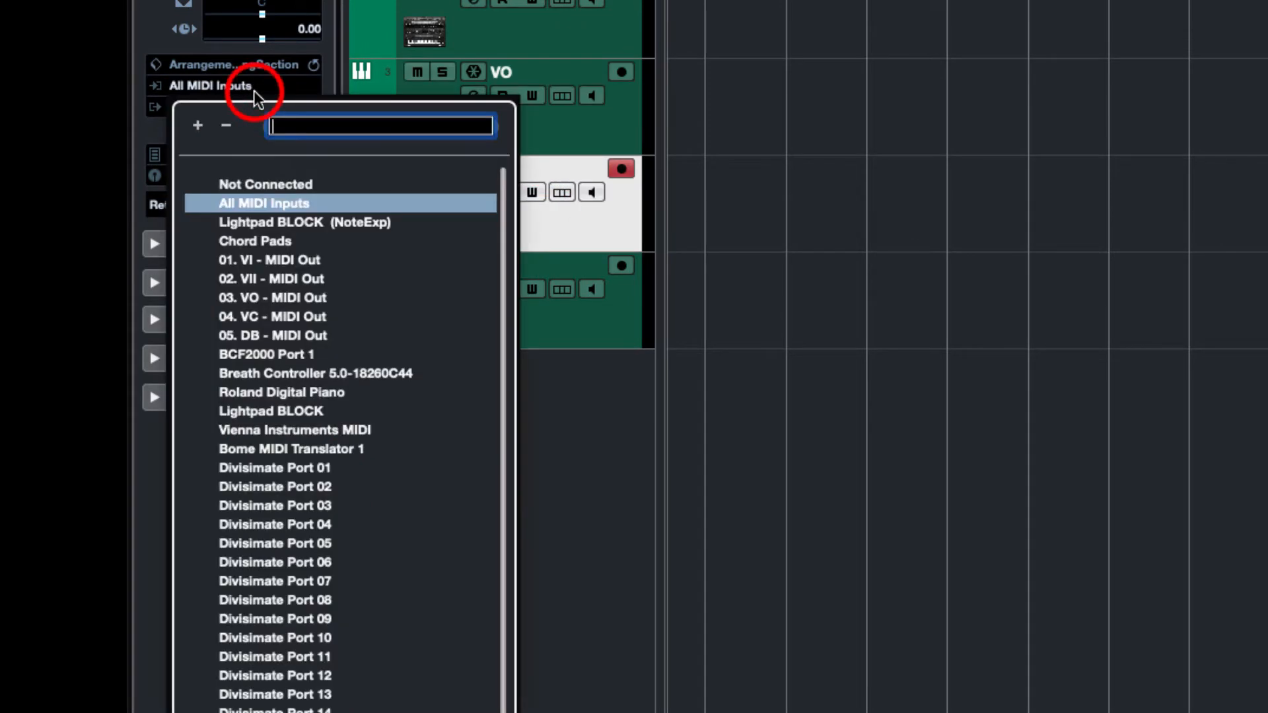
pyautogui.click(275, 524)
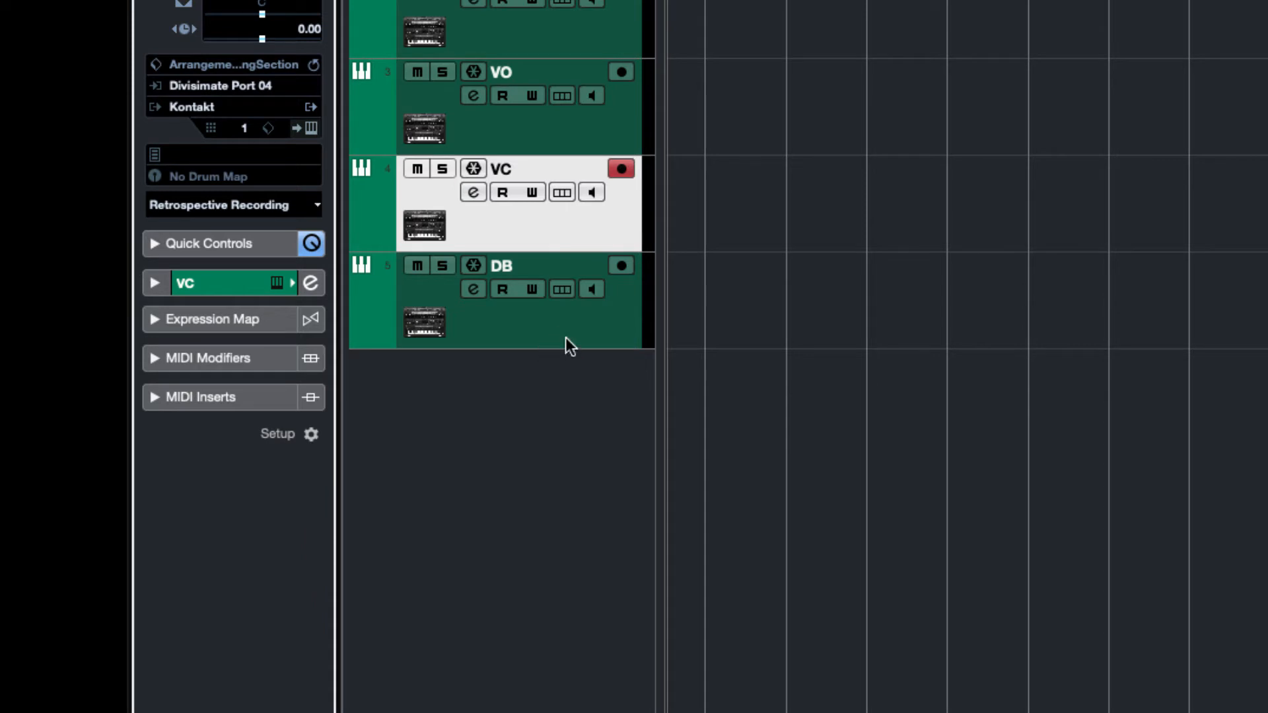
pyautogui.click(220, 86)
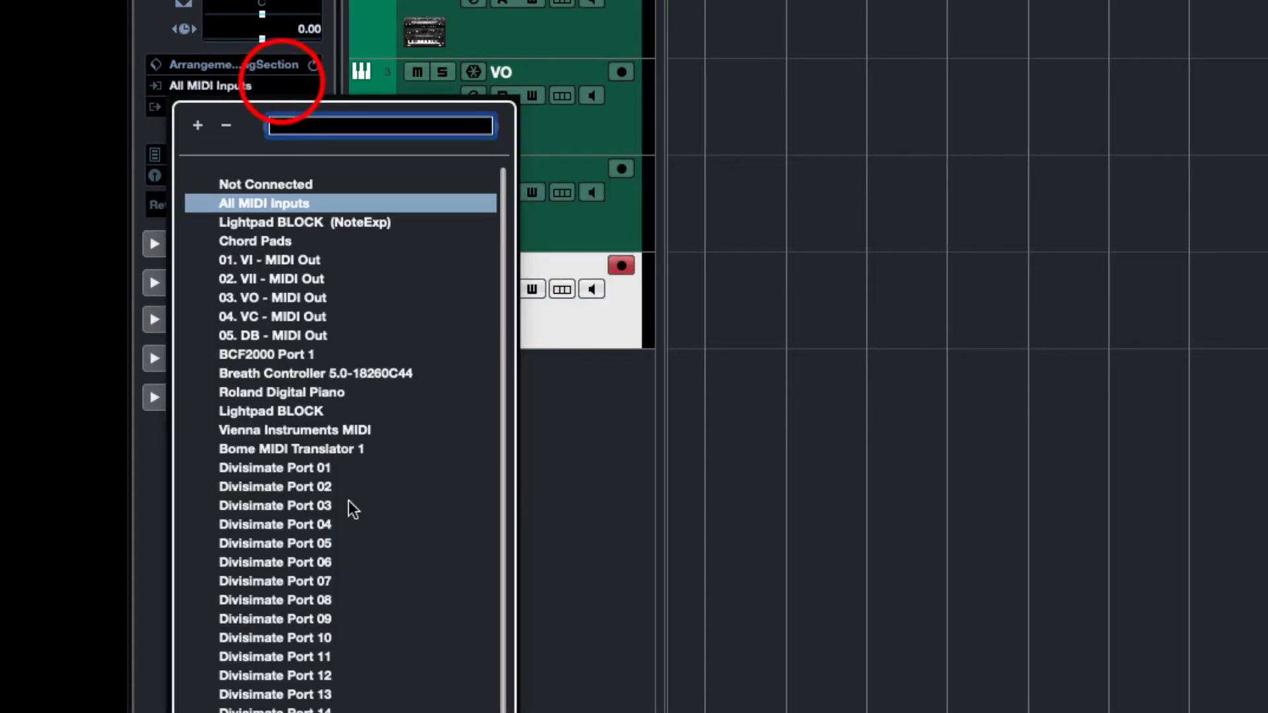
pyautogui.click(274, 543)
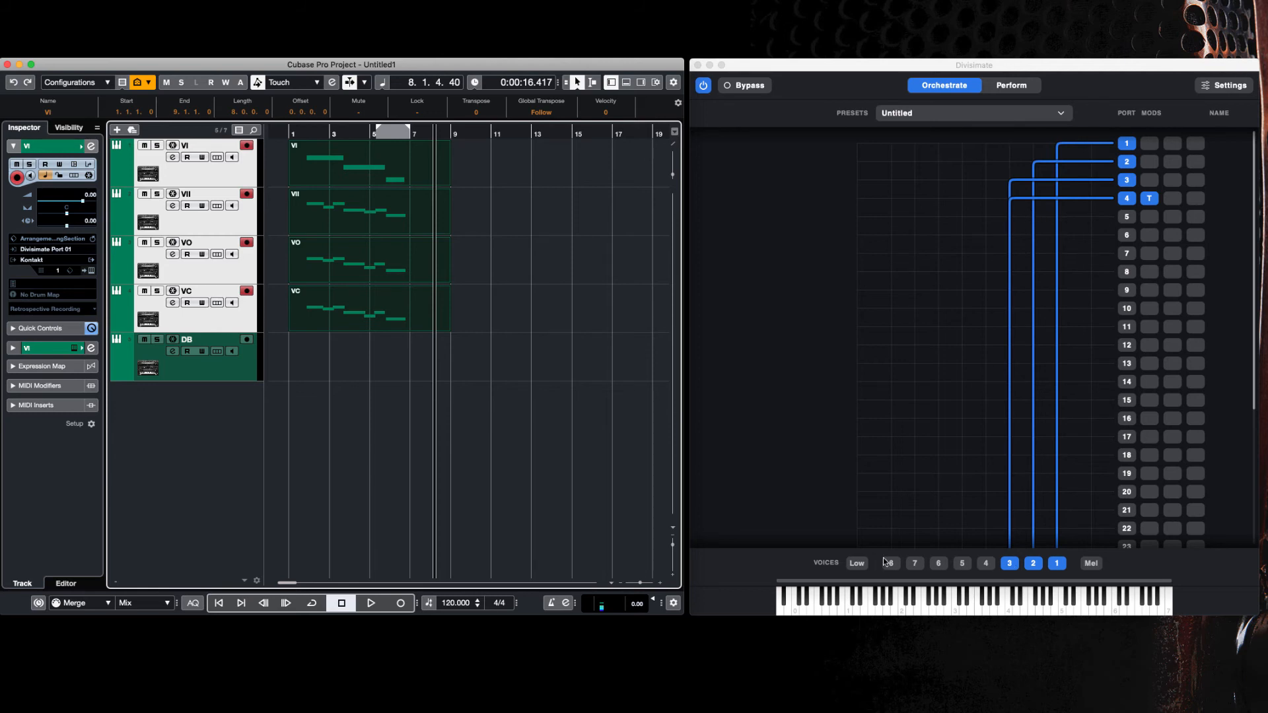
# Switch on the Low button in Divisimate's Voices row
pyautogui.click(856, 563)
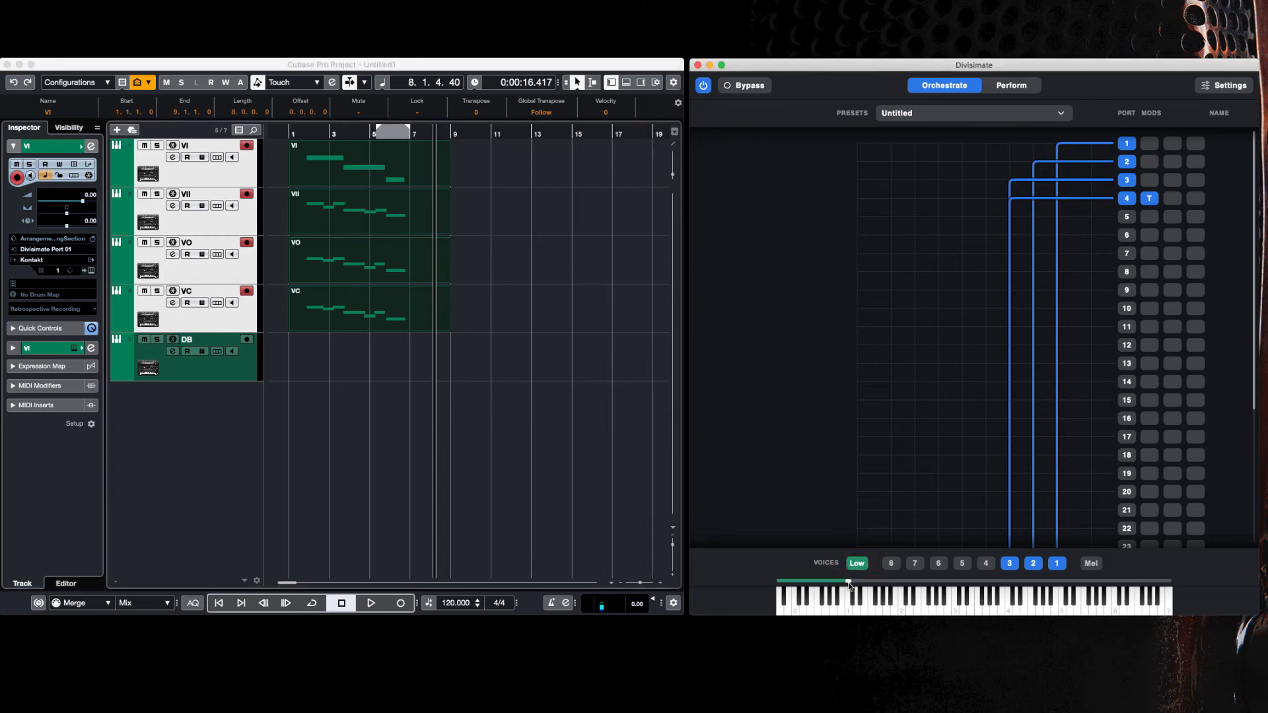